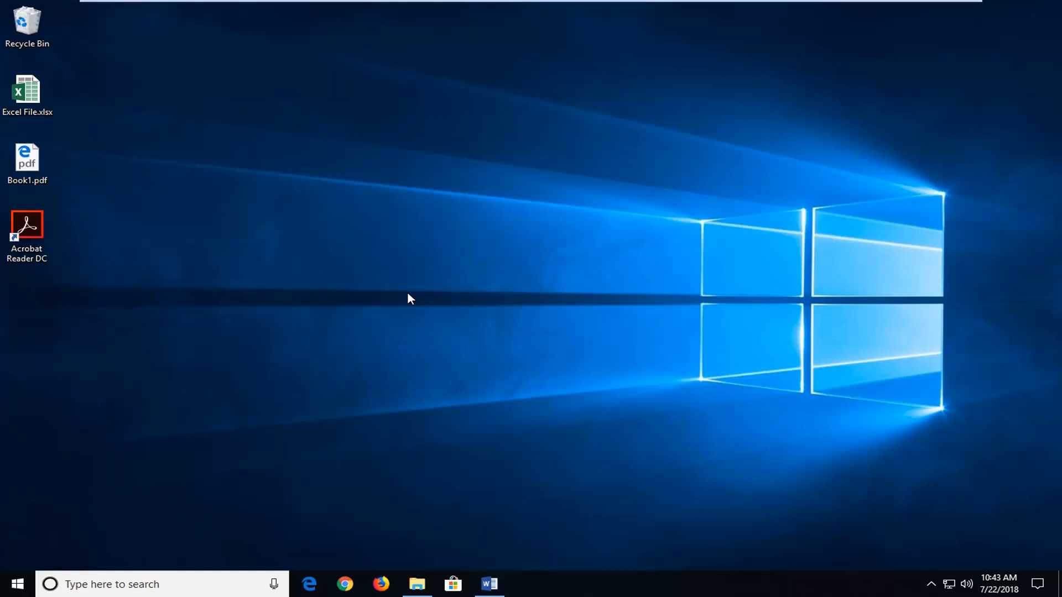
pyautogui.moveTo(399, 296)
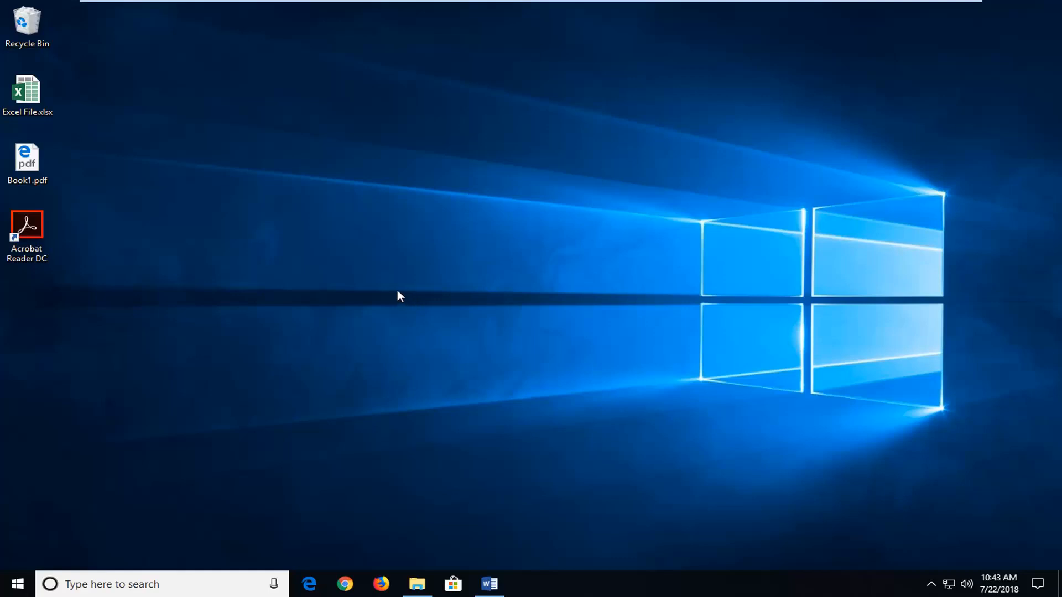
pyautogui.moveTo(392, 319)
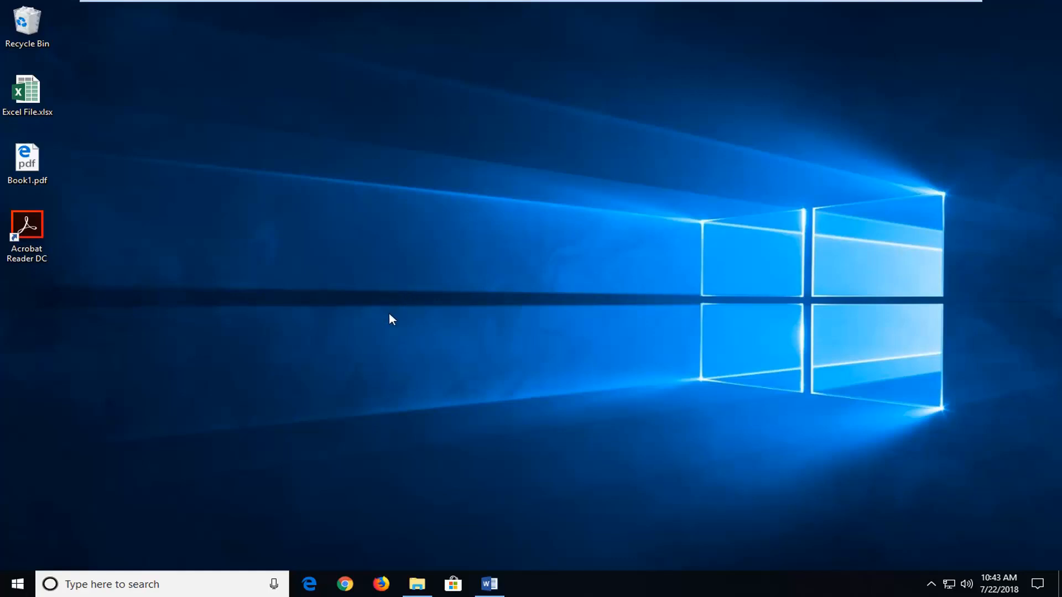
pyautogui.moveTo(129, 484)
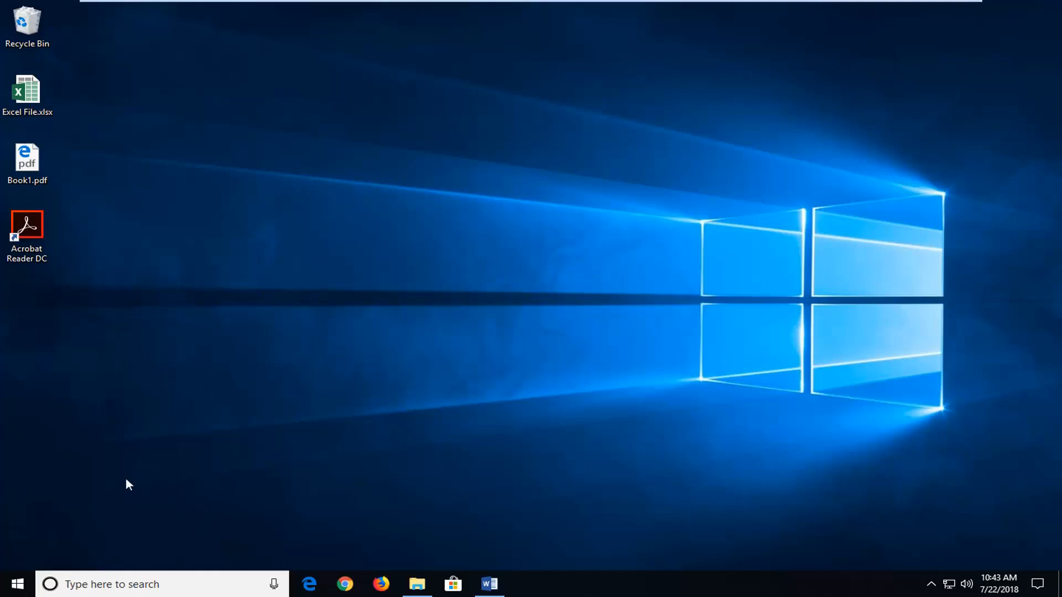
pyautogui.moveTo(14, 584)
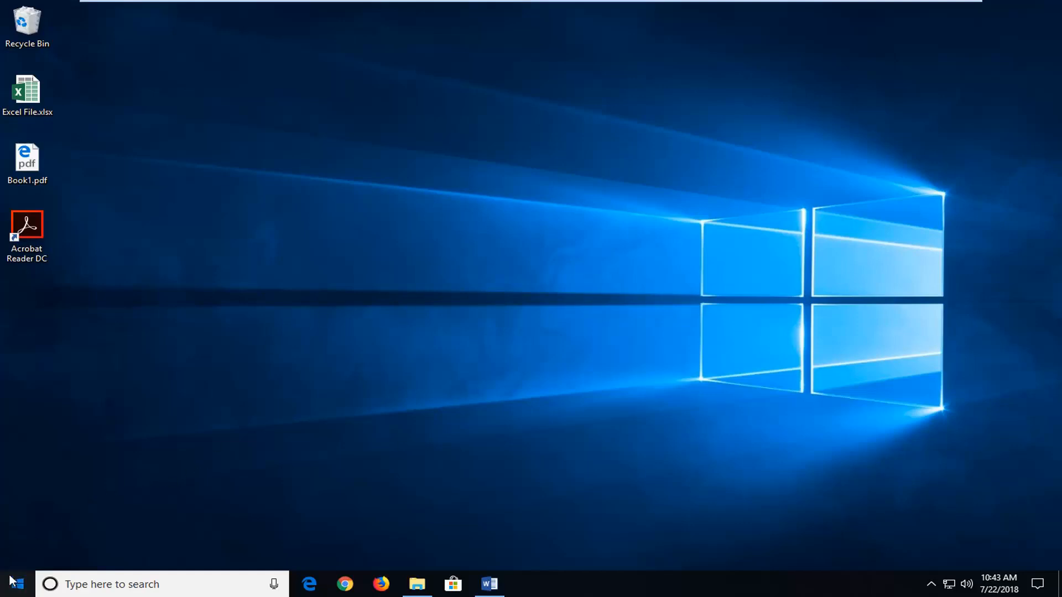
# - Search the Start menu for 'excel' before opening Book1.pdf in Edge
pyautogui.click(11, 584)
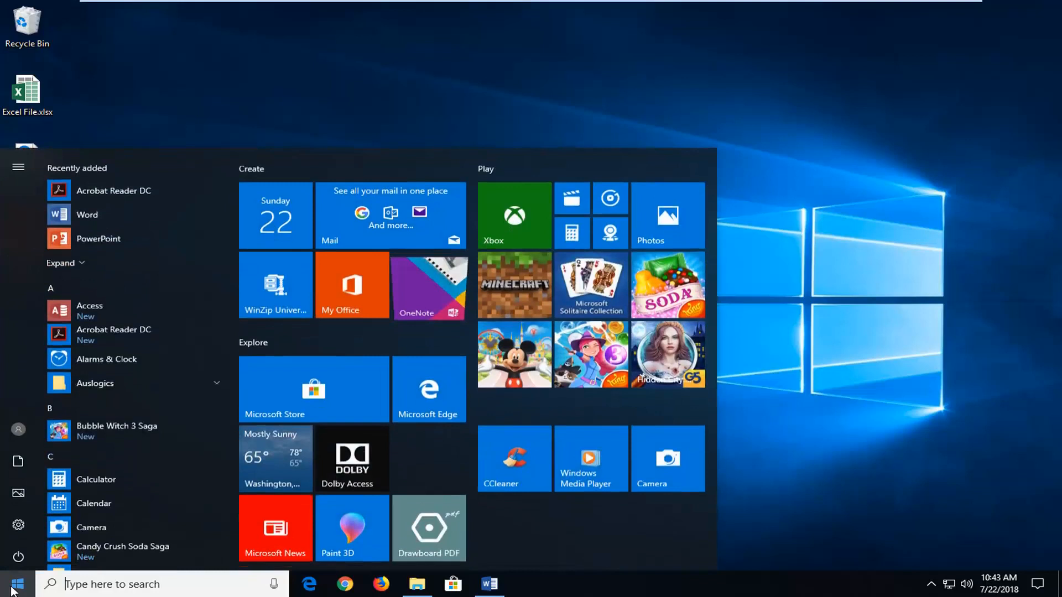
pyautogui.write('excel')
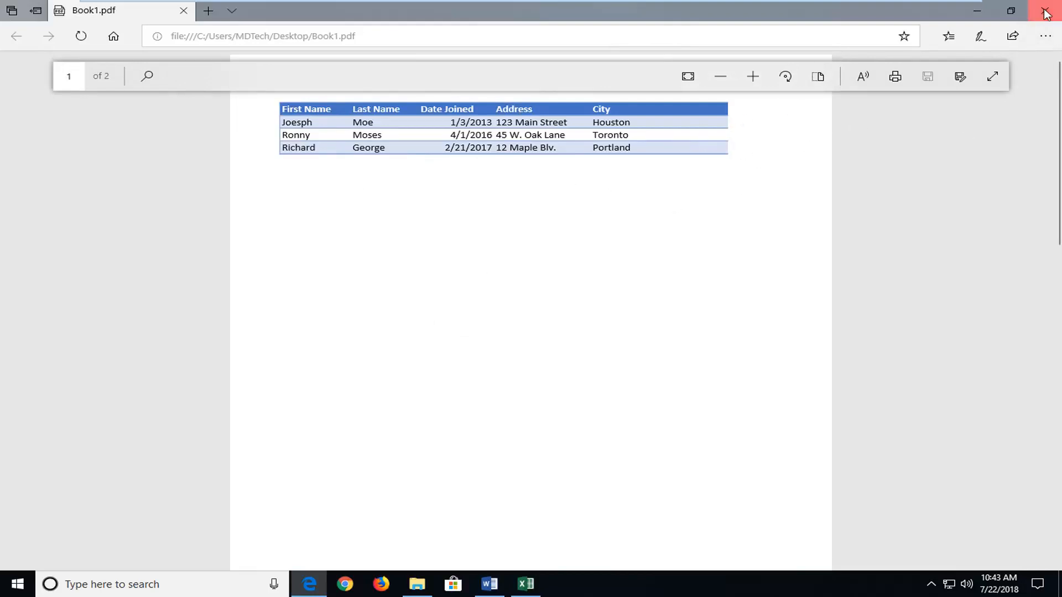
# - Close Edge, launch Word, discard Document1 without saving and reach the File > Open page
pyautogui.click(1045, 13)
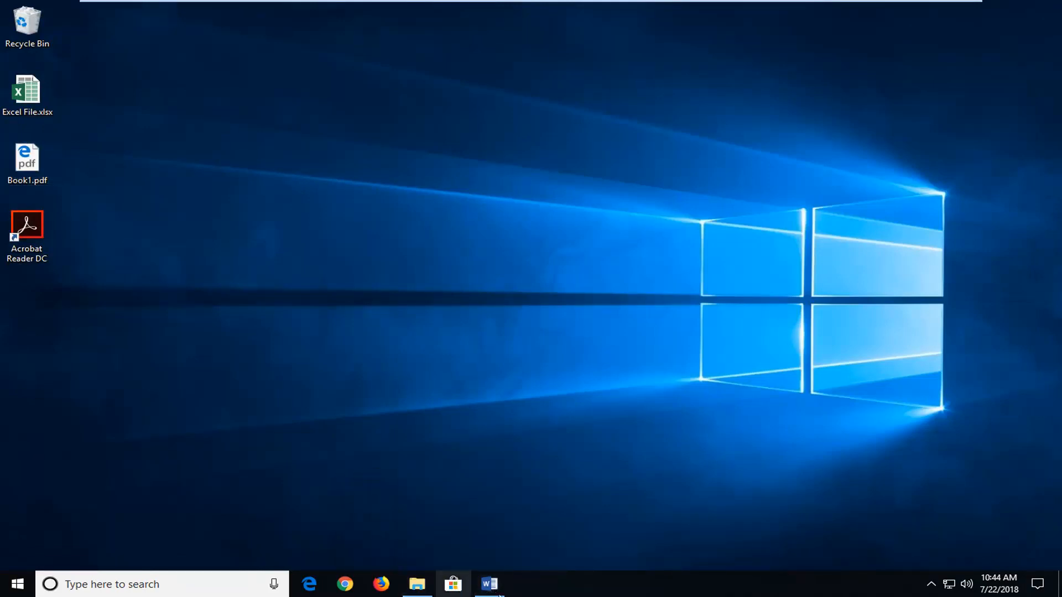
pyautogui.click(488, 583)
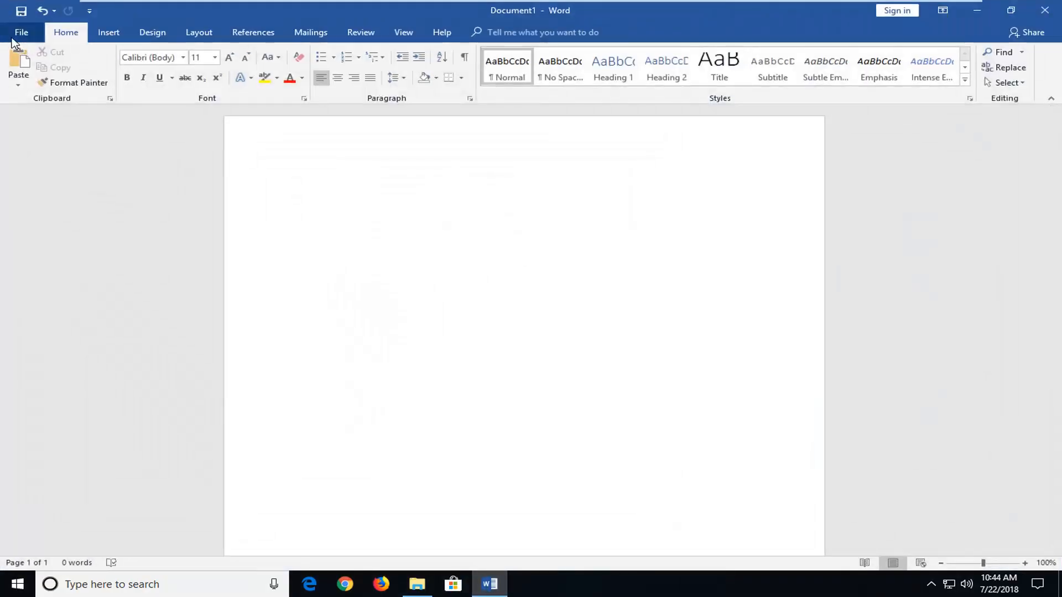
pyautogui.click(21, 32)
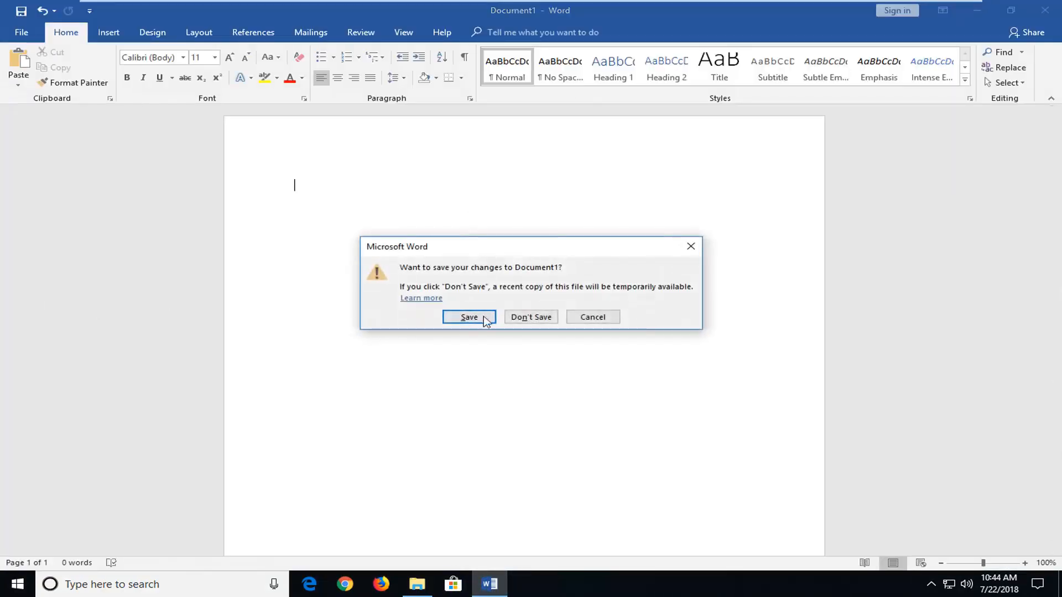
pyautogui.click(530, 317)
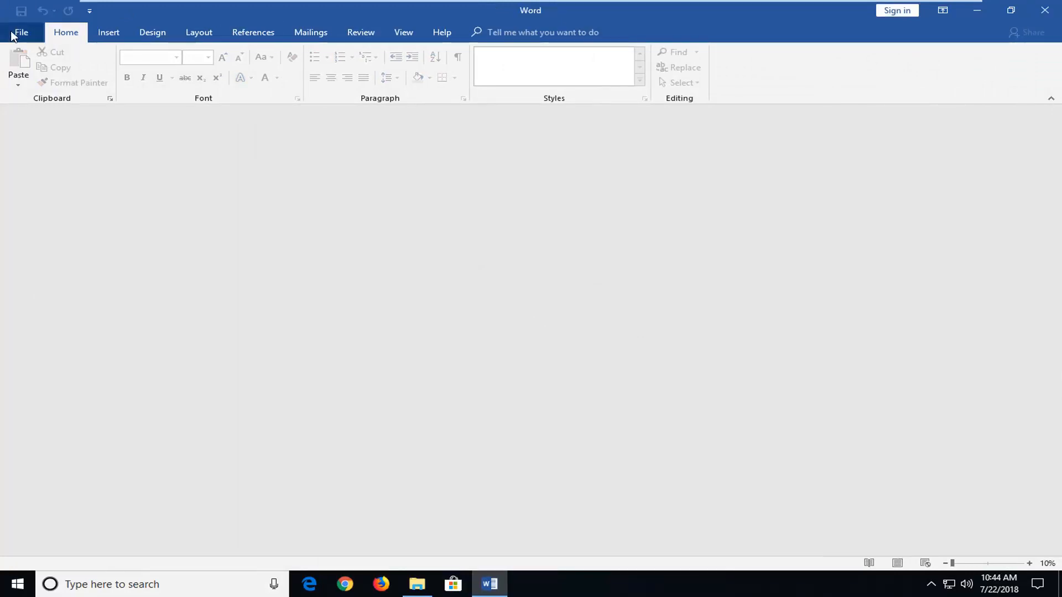
pyautogui.click(20, 32)
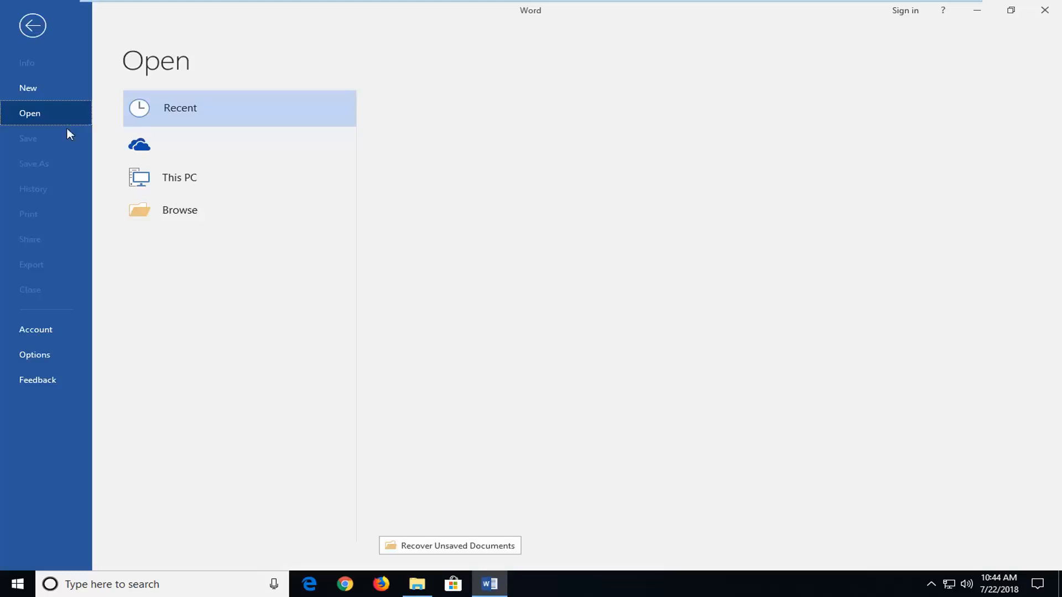
# - Restore the Word window down so the desktop's Book1.pdf icon is visible beside it
pyautogui.click(1009, 10)
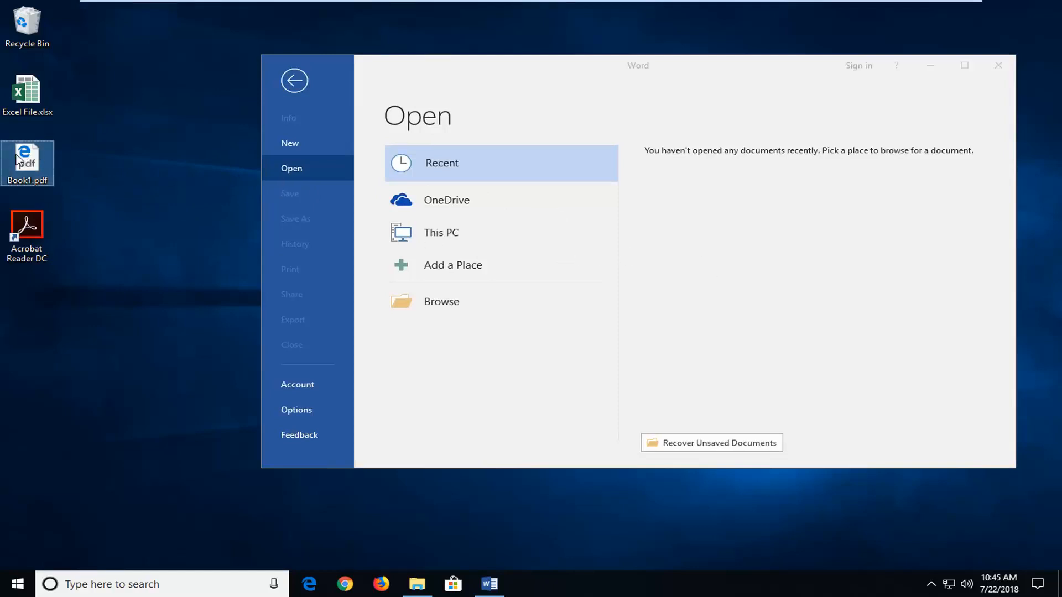
pyautogui.moveTo(696, 214)
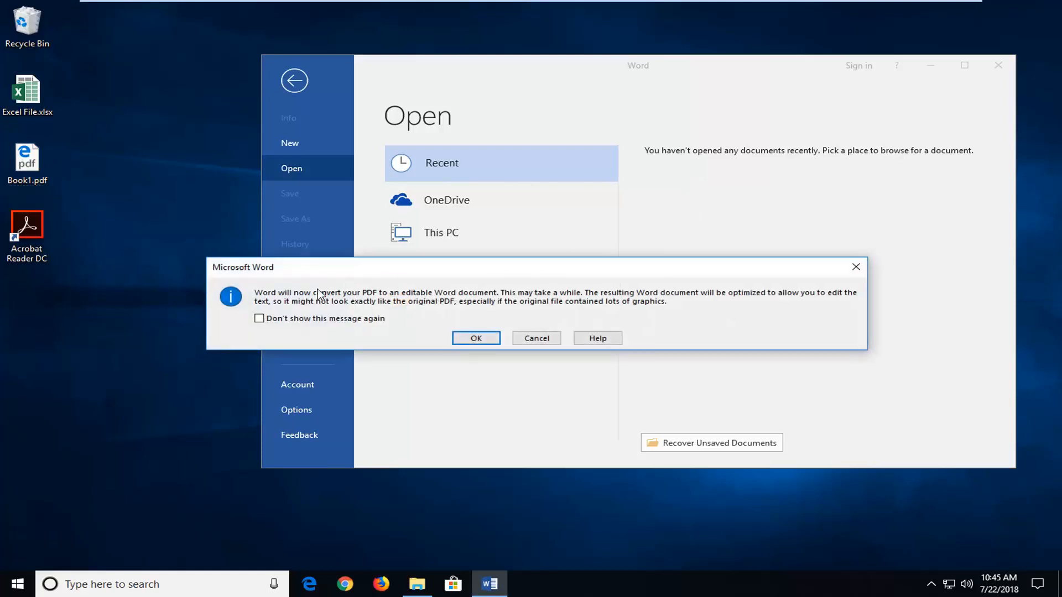
pyautogui.moveTo(350, 313)
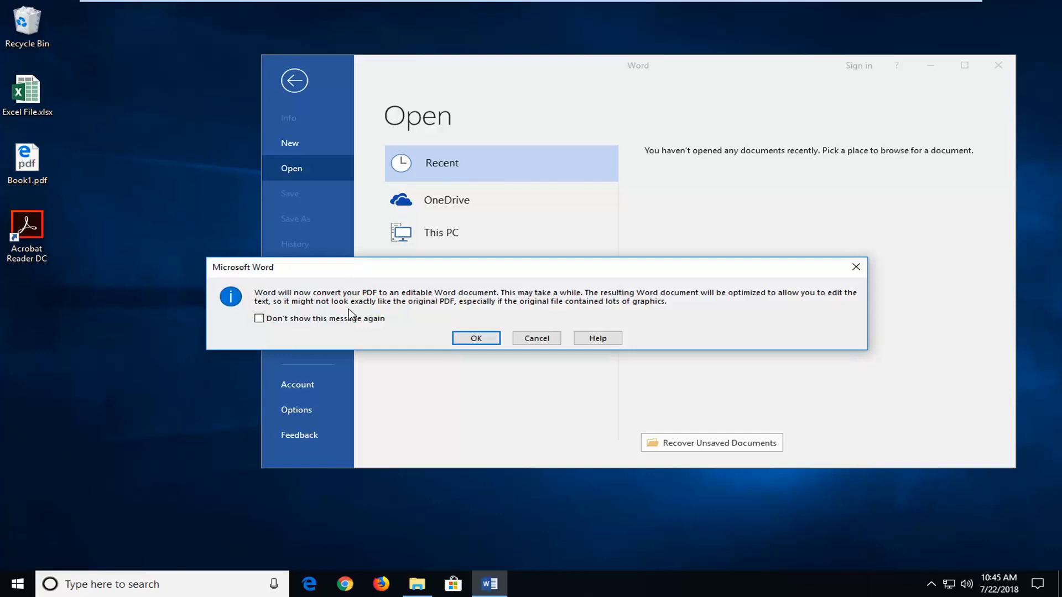
pyautogui.moveTo(766, 303)
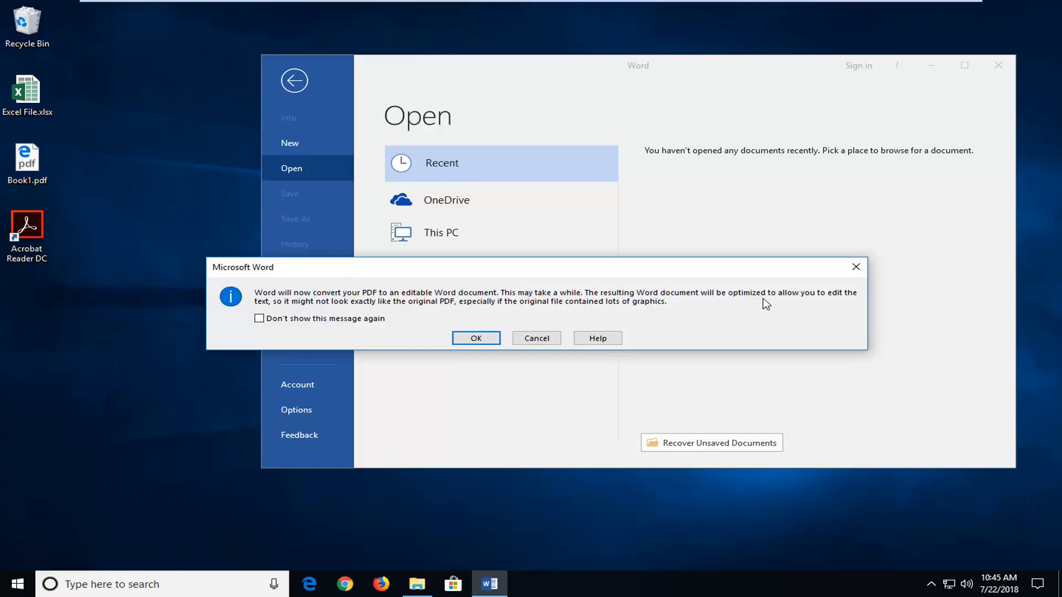
pyautogui.moveTo(384, 339)
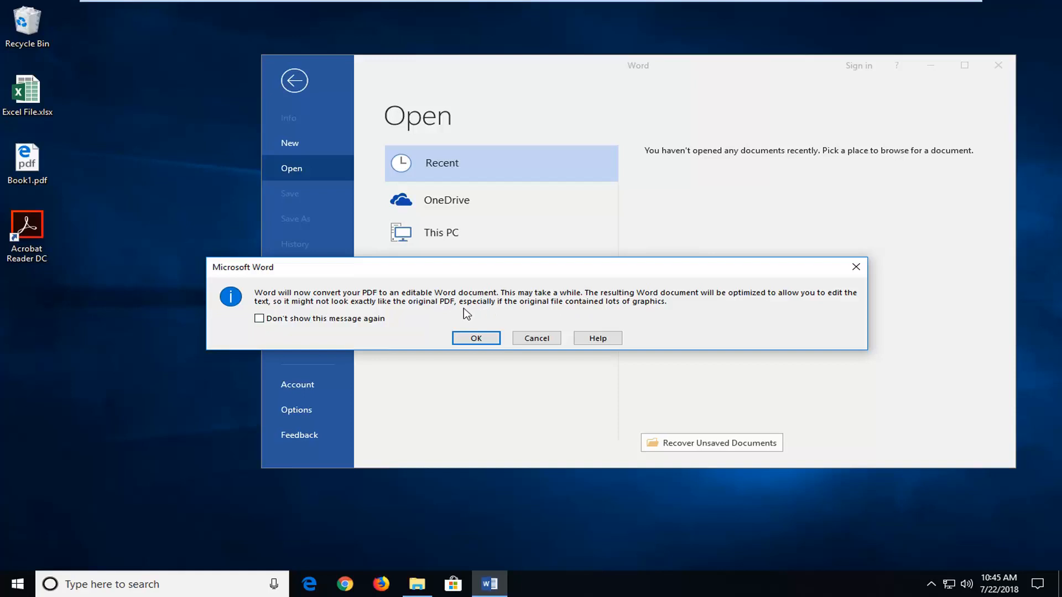
pyautogui.moveTo(517, 309)
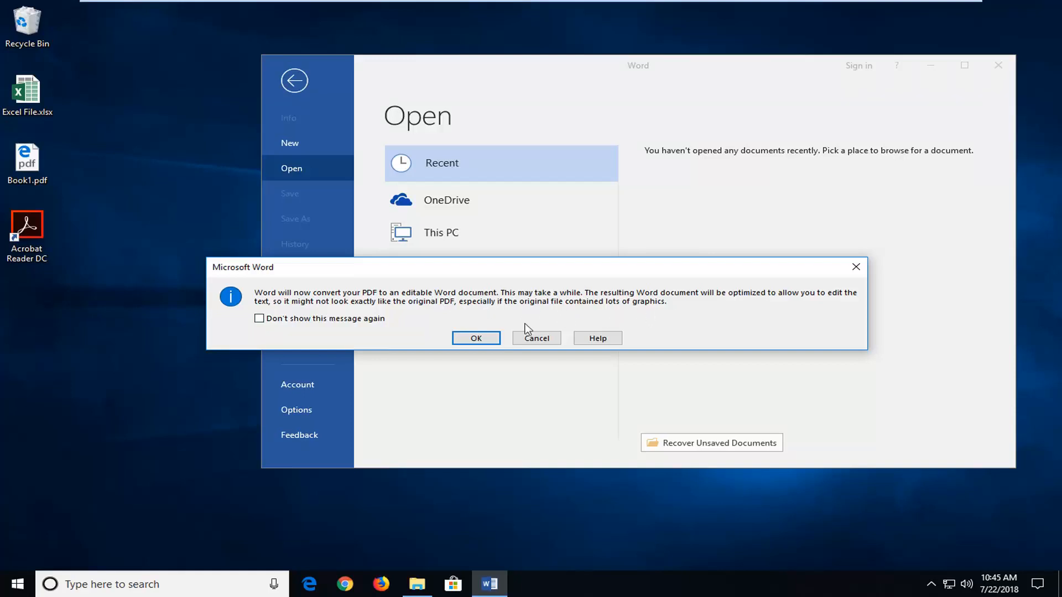
# - Confirm the PDF conversion and select the whole names-and-addresses table by its move handle
pyautogui.click(536, 339)
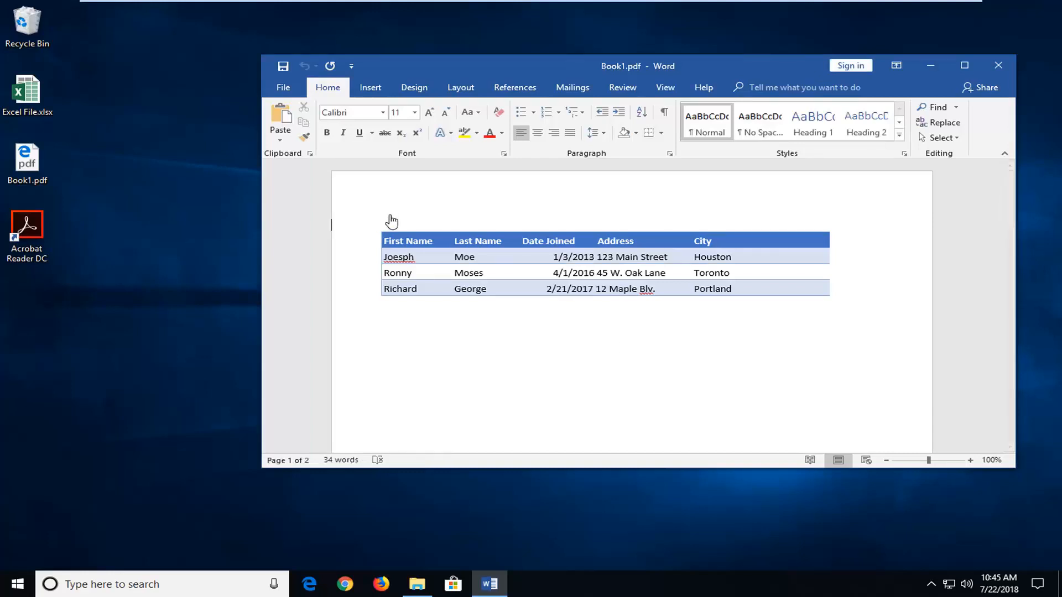
pyautogui.click(376, 228)
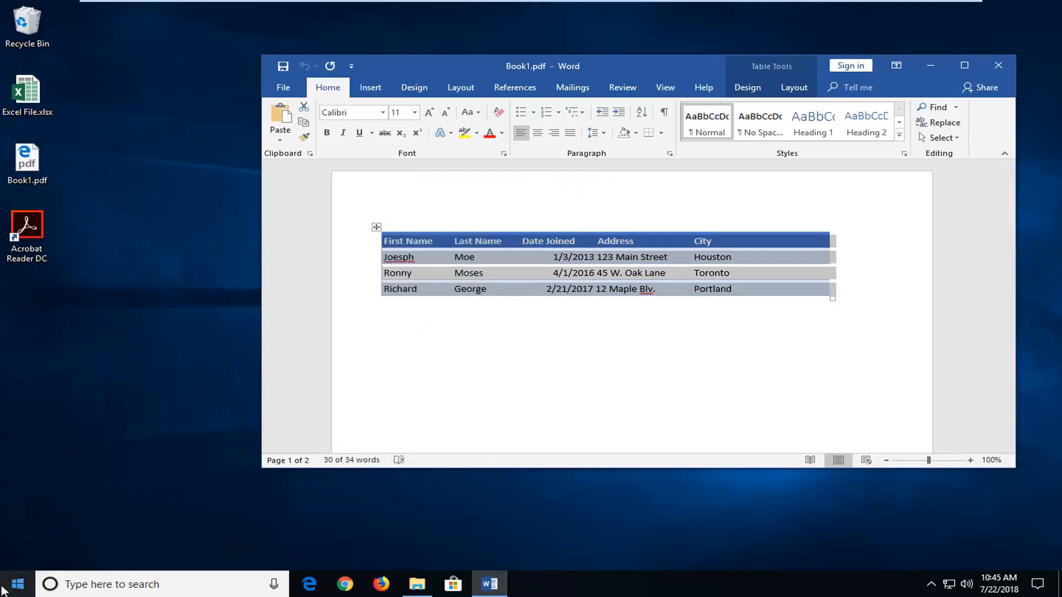
# - Launch Excel with a blank workbook and bring up paste options on cell B2
pyautogui.write('excel')
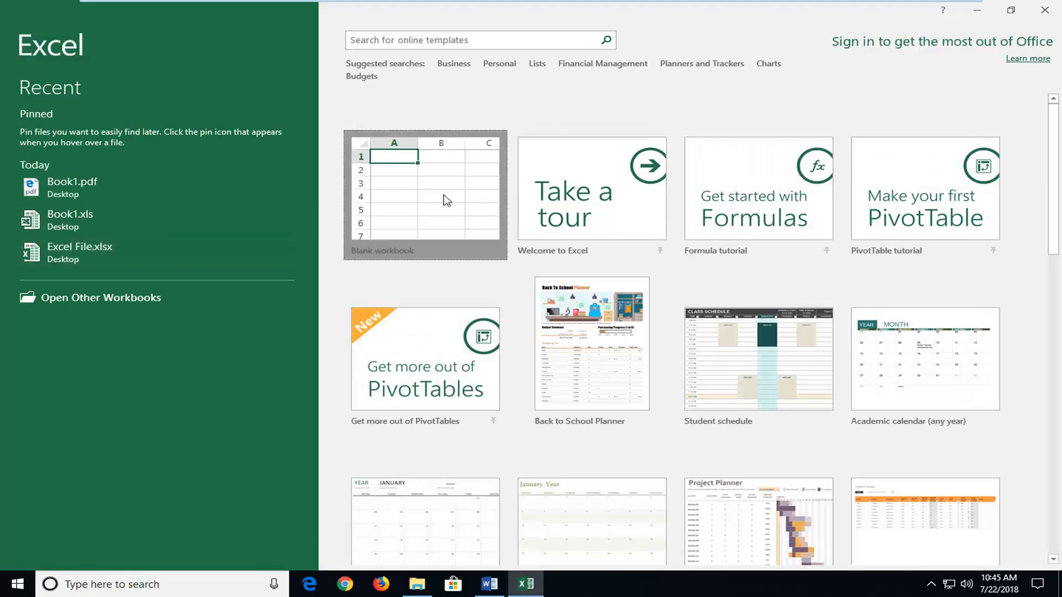
pyautogui.click(425, 194)
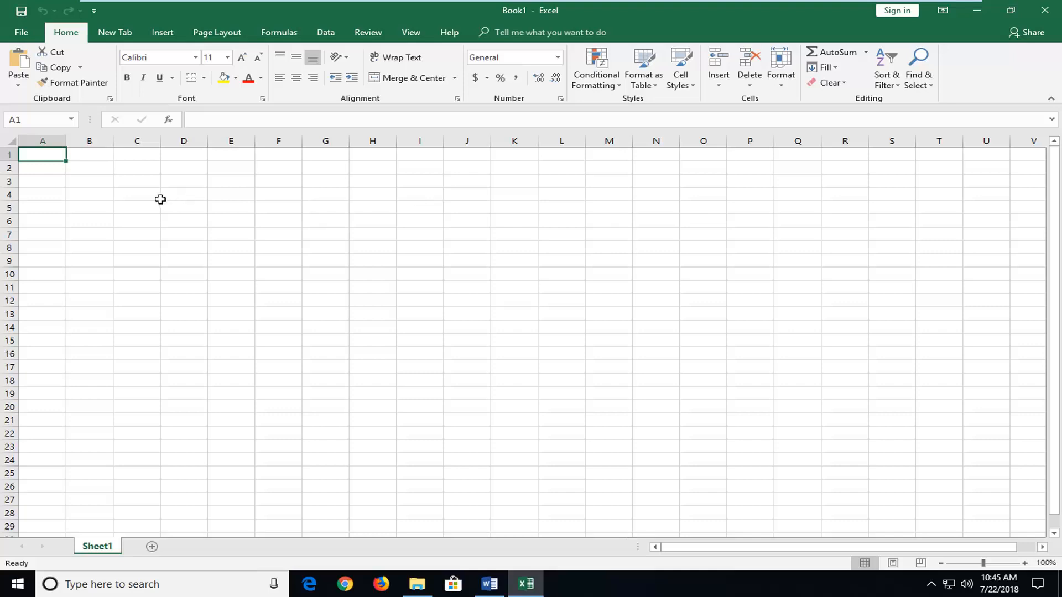
pyautogui.click(89, 169)
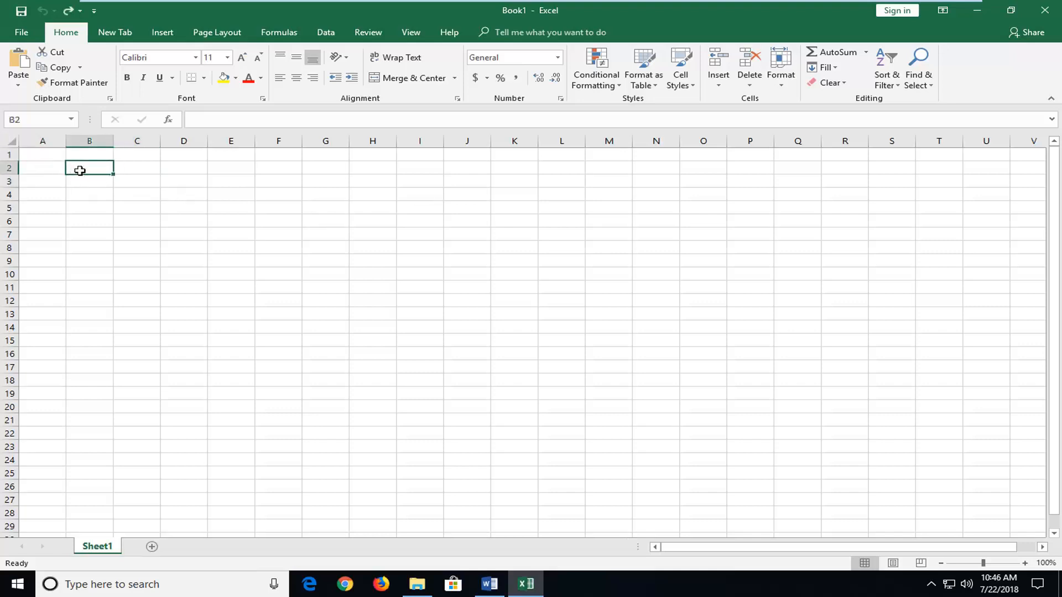
pyautogui.rightClick(80, 170)
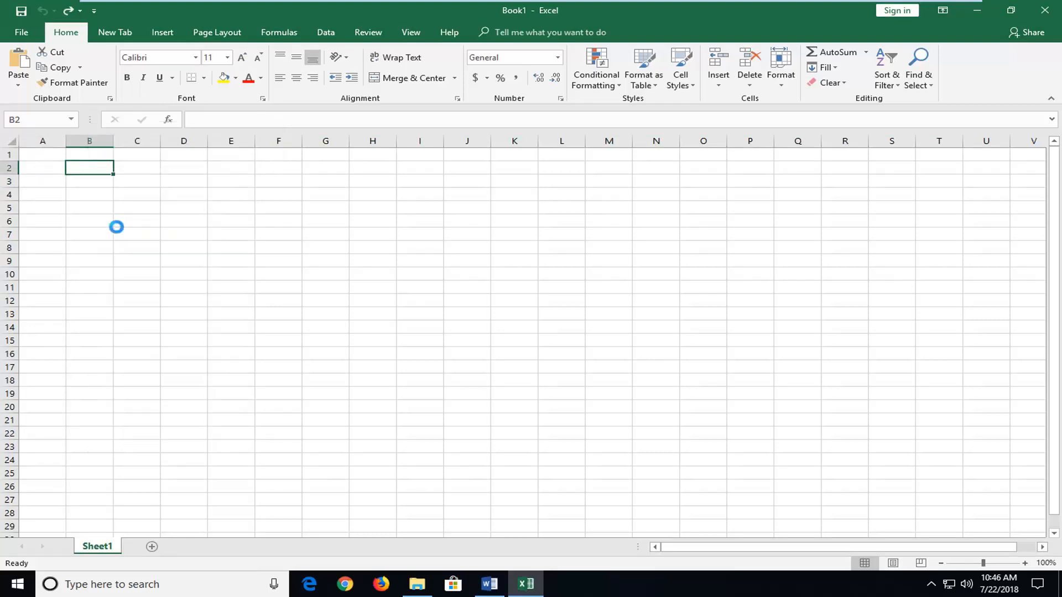
# - Paste the table at B2, widen column D for dates and addresses, then deselect it
pyautogui.press('ctrl+v')
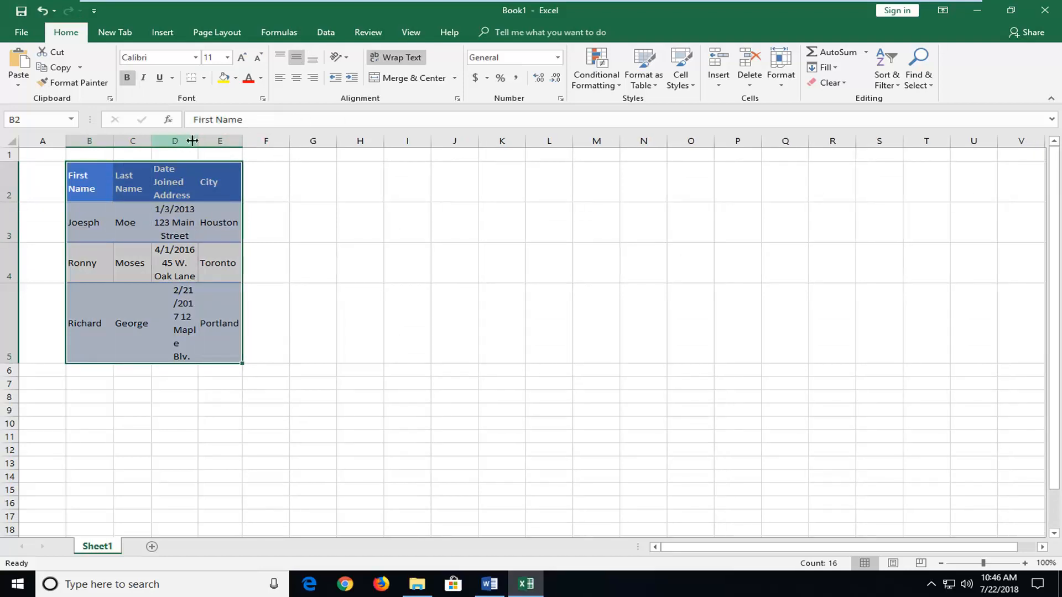
pyautogui.moveTo(191, 141); pyautogui.dragTo(363, 140)
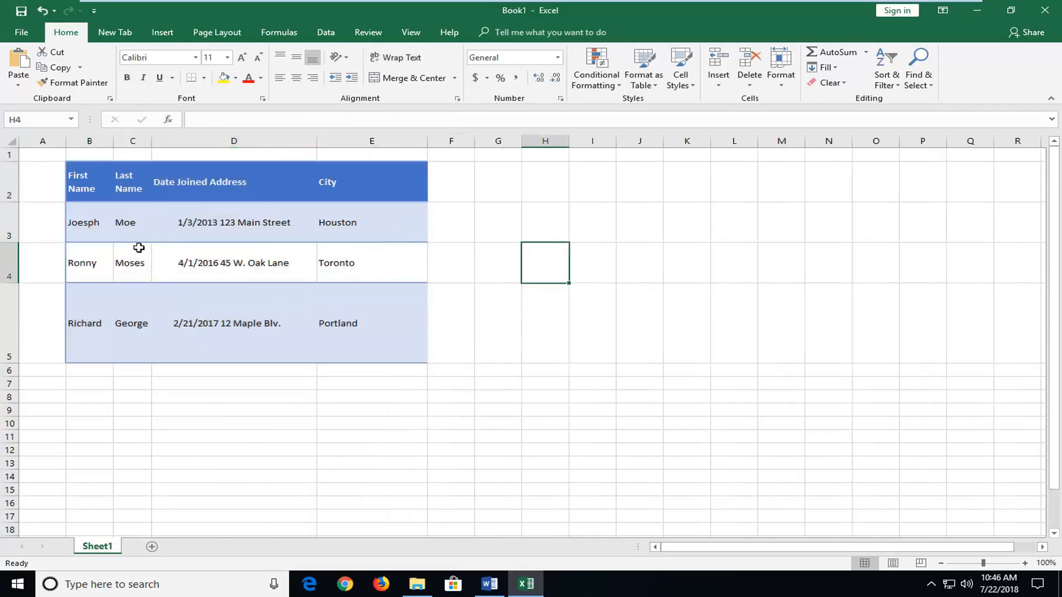
pyautogui.click(234, 263)
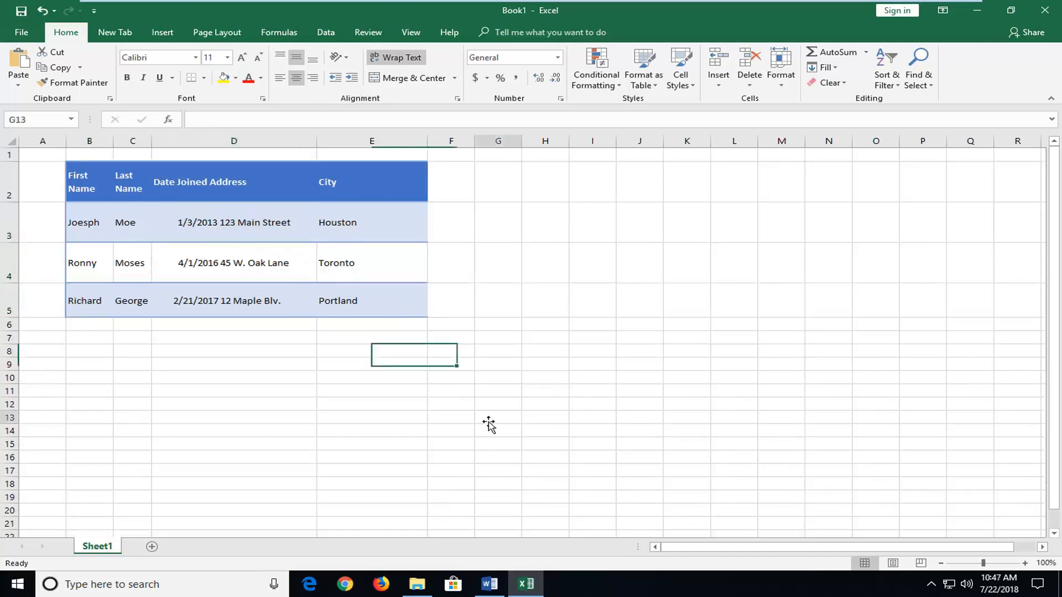
pyautogui.click(234, 364)
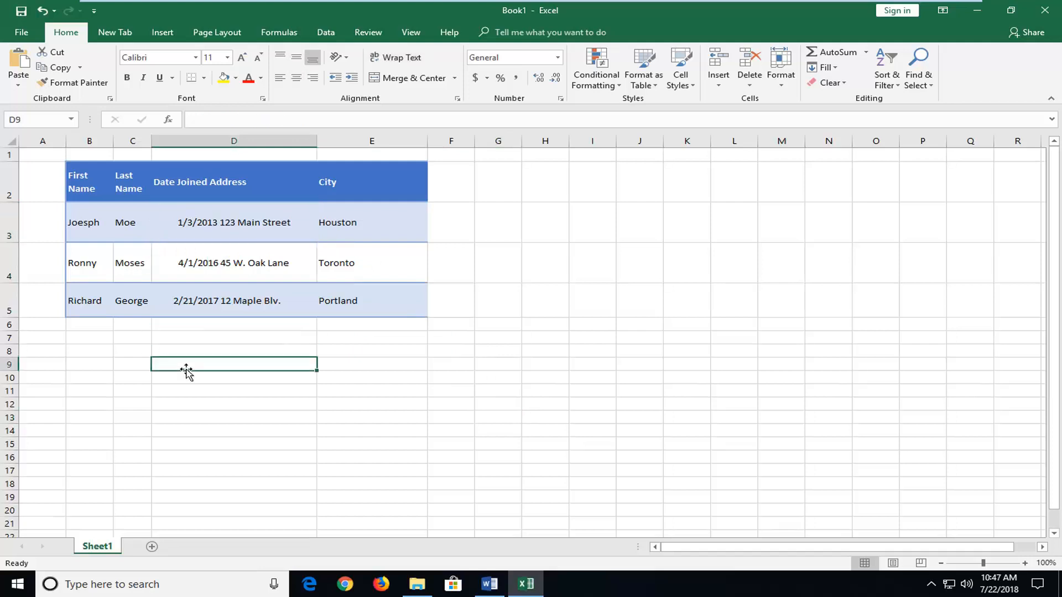